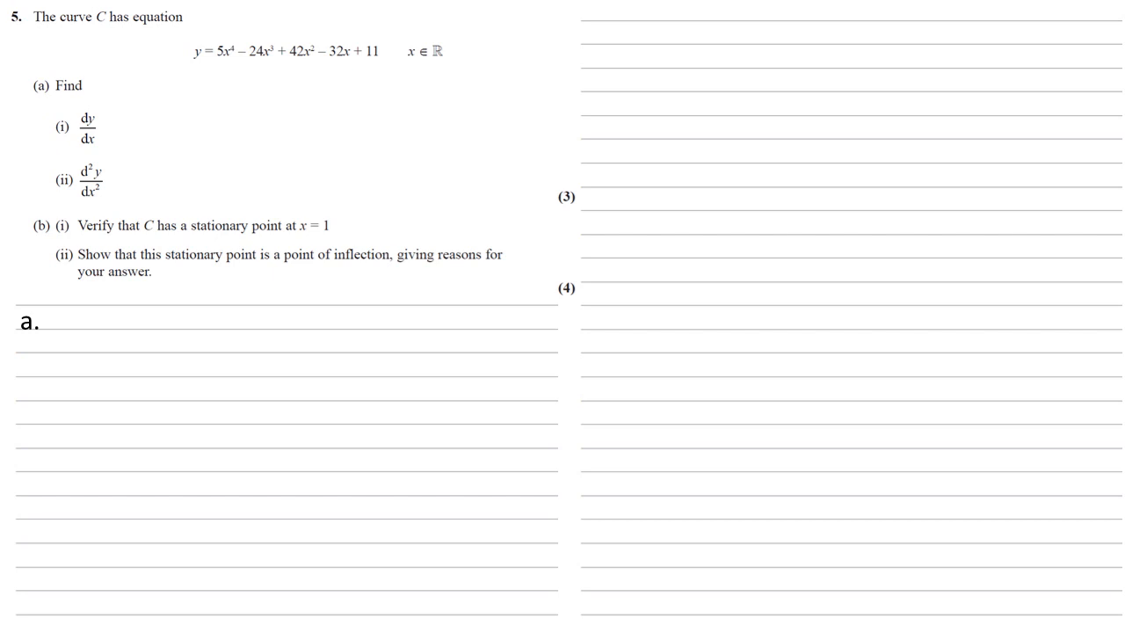
text(y = 5x^4 - 24x^3 + 42x^2 - 32x + 11)
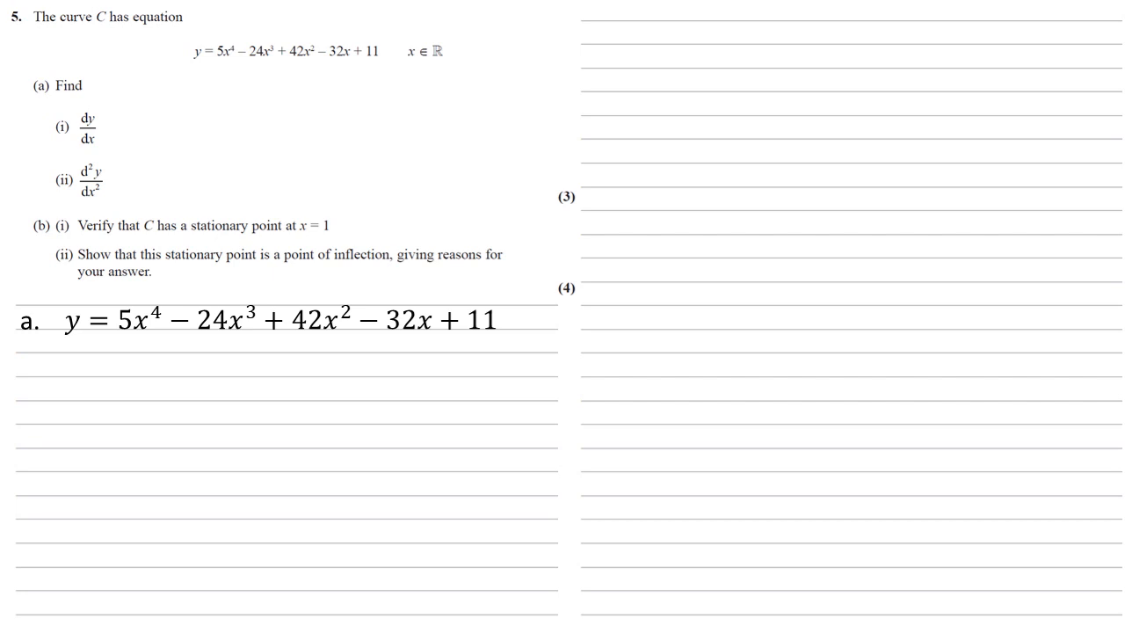
text(dy/dx = 20x^3 - 72x^2 + 84x - 32)
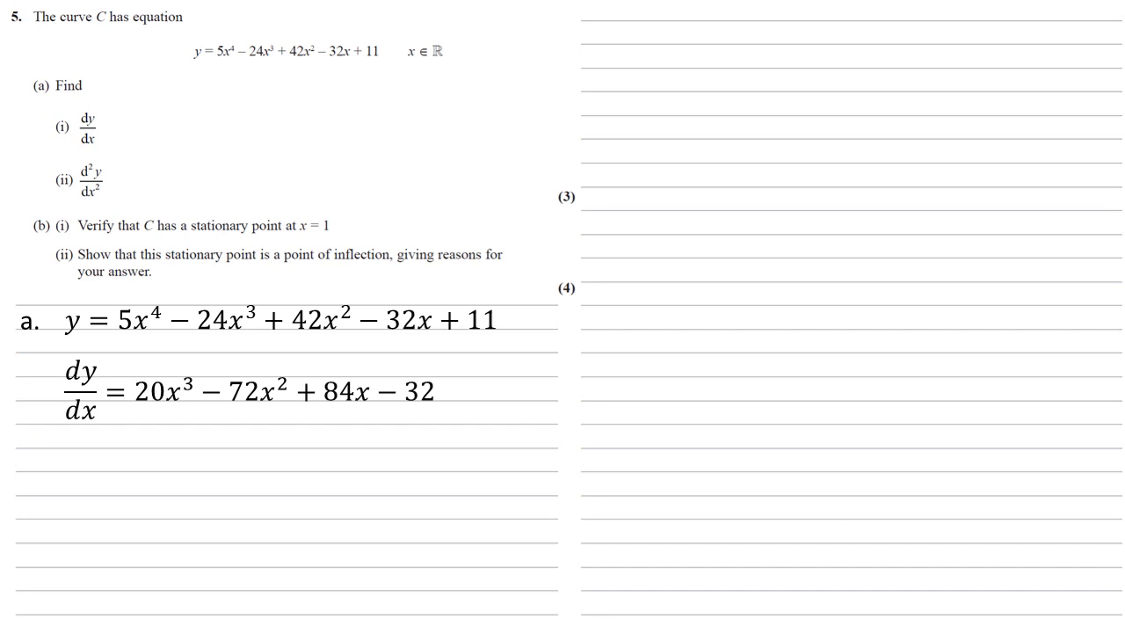
text(d²y/dx² = 60x² − 144x + 84)
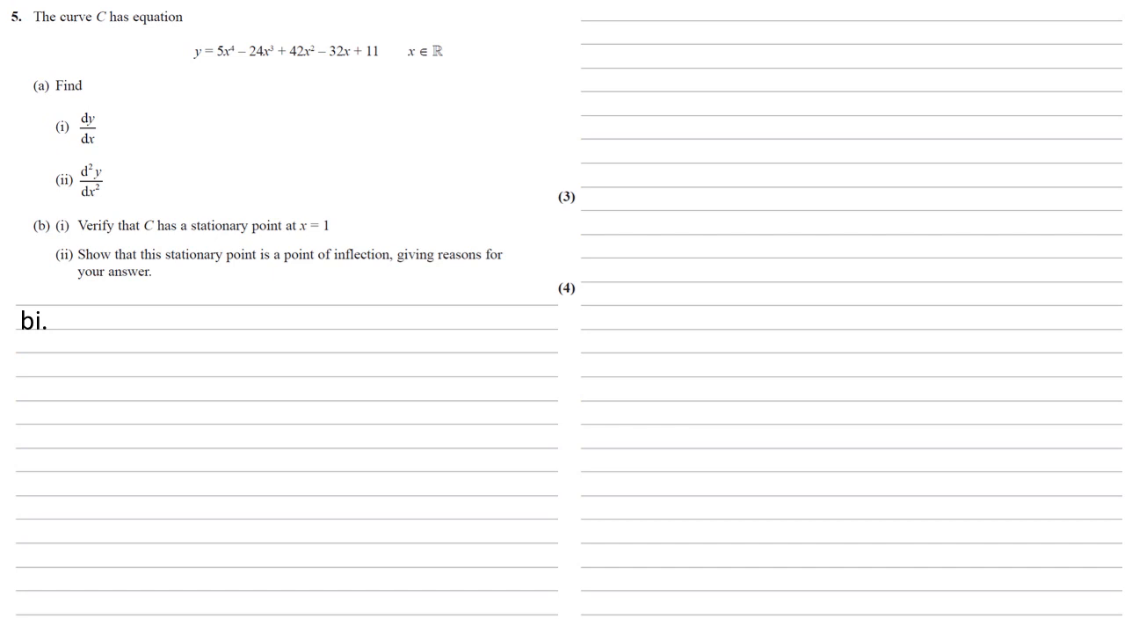
text(dy/dx = 20x^3 - 72x^2 + 84x - 32)
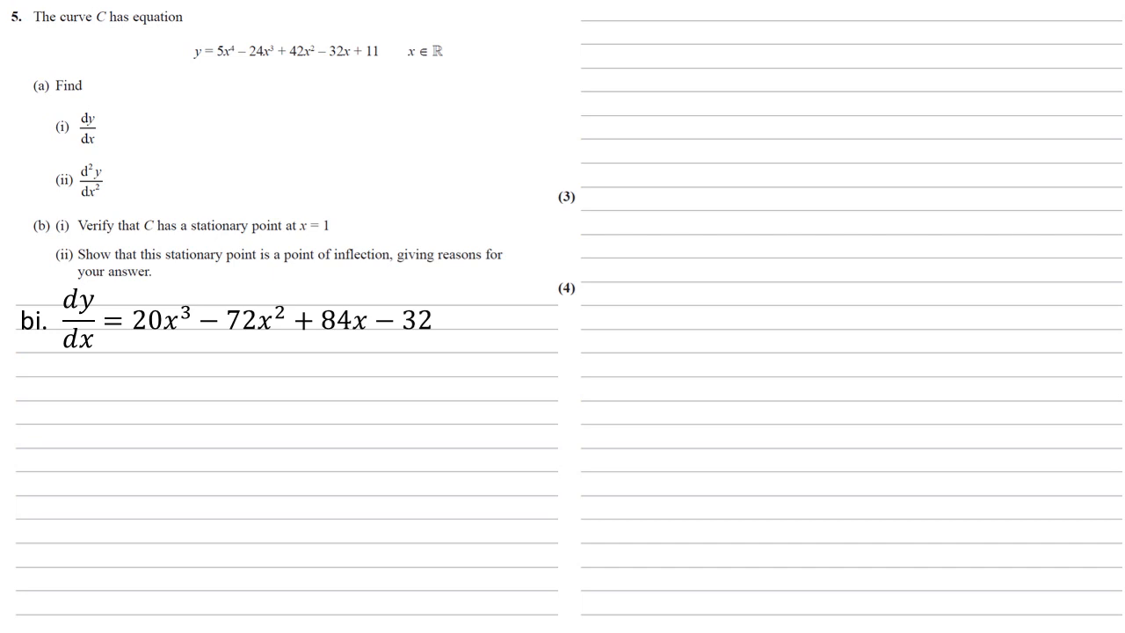
text(@x = 1)
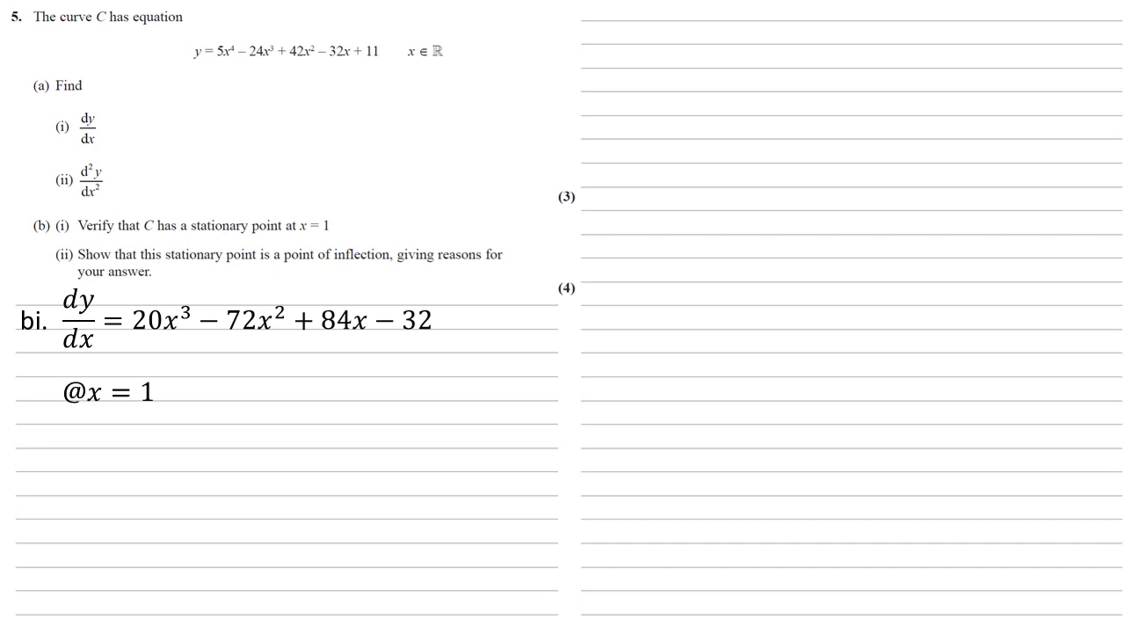
text(dy/dx = 20×1^3 − 72×1^2 + 84×1 − 32)
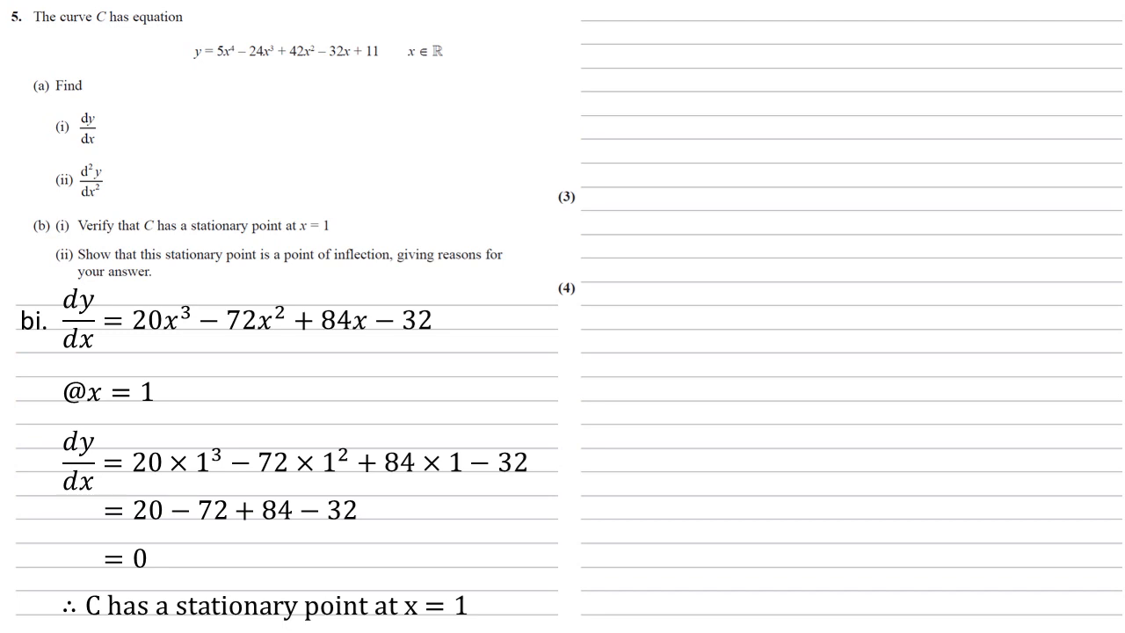
text(bii.)
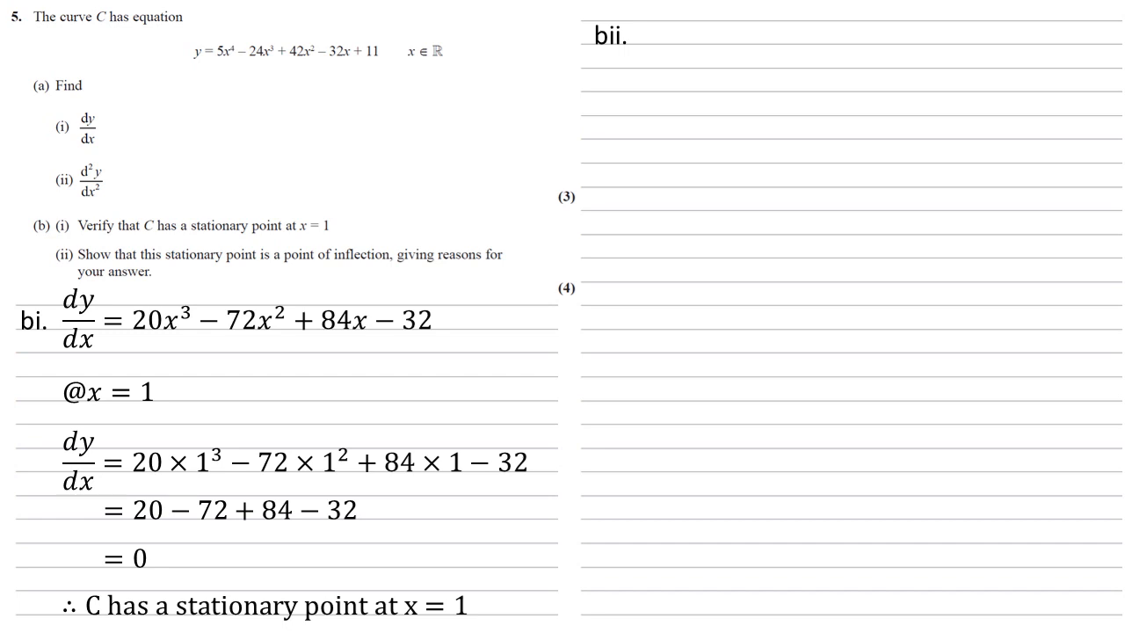
text(@x = 0.9)
text(d²y/dx² = 60 × 0.9² − 144 × 0.9 + 84)
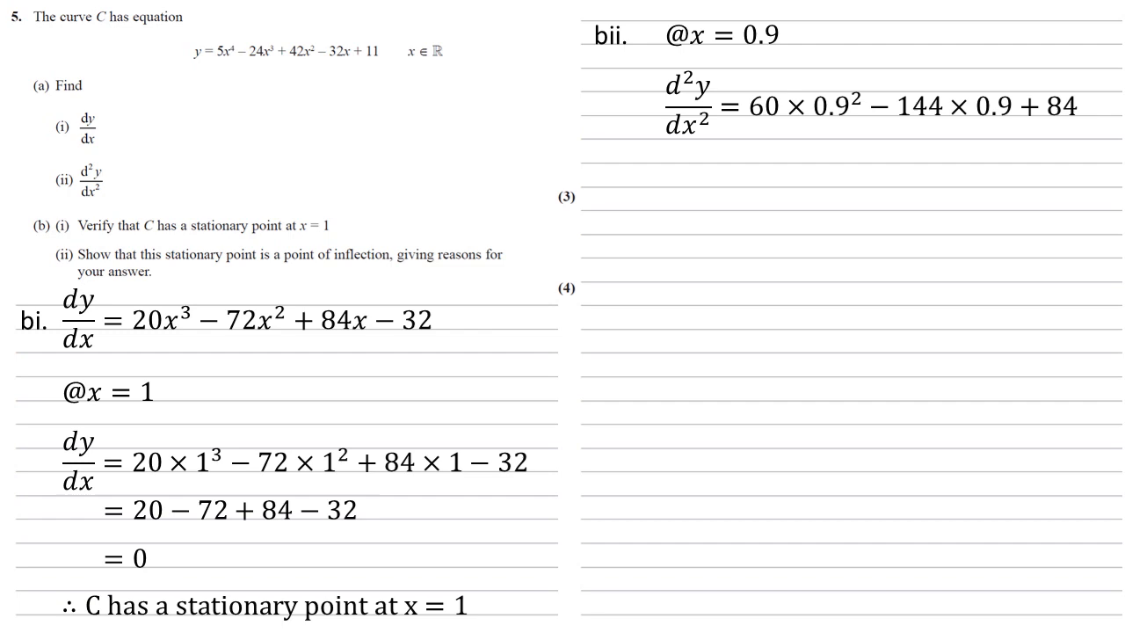
text(= 3 > 0)
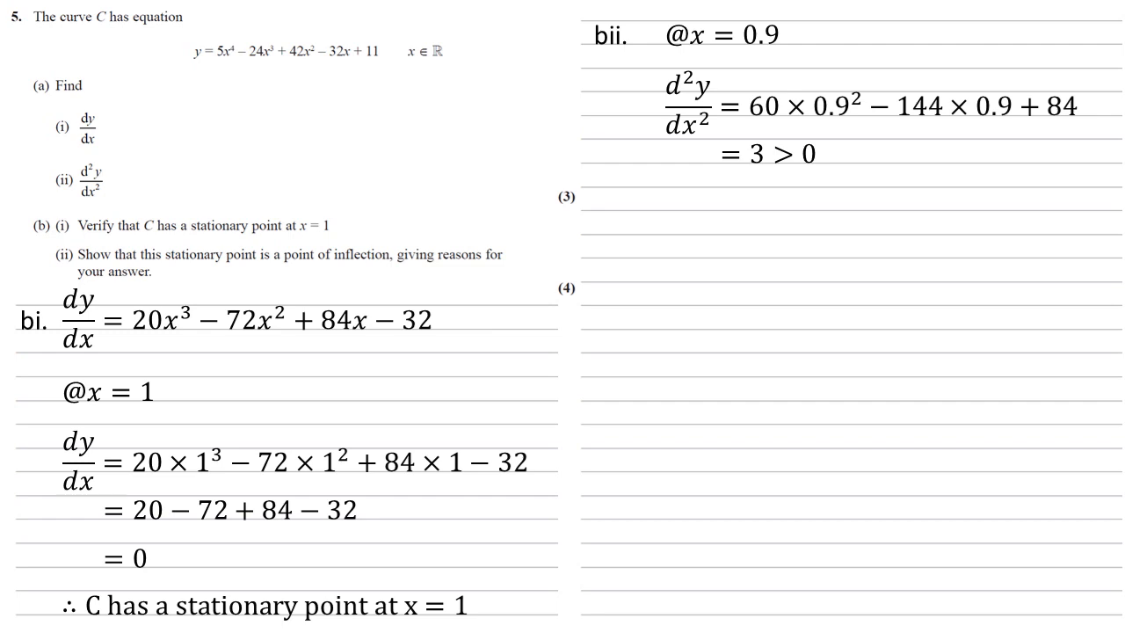
text(@x = 1.1)
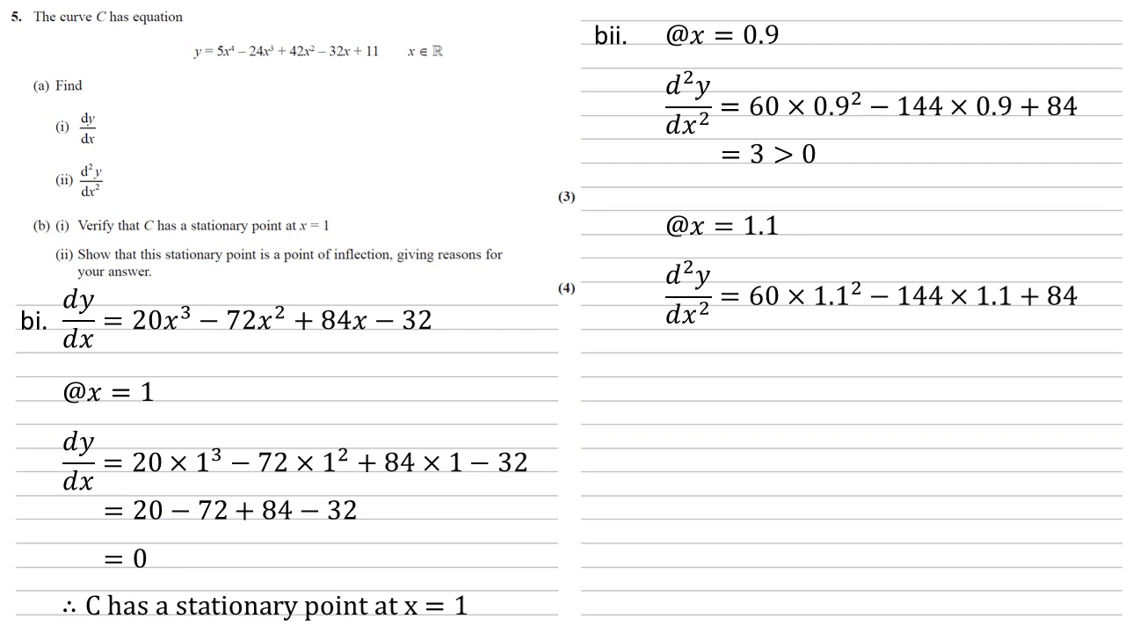
text(= -1.8 < 0)
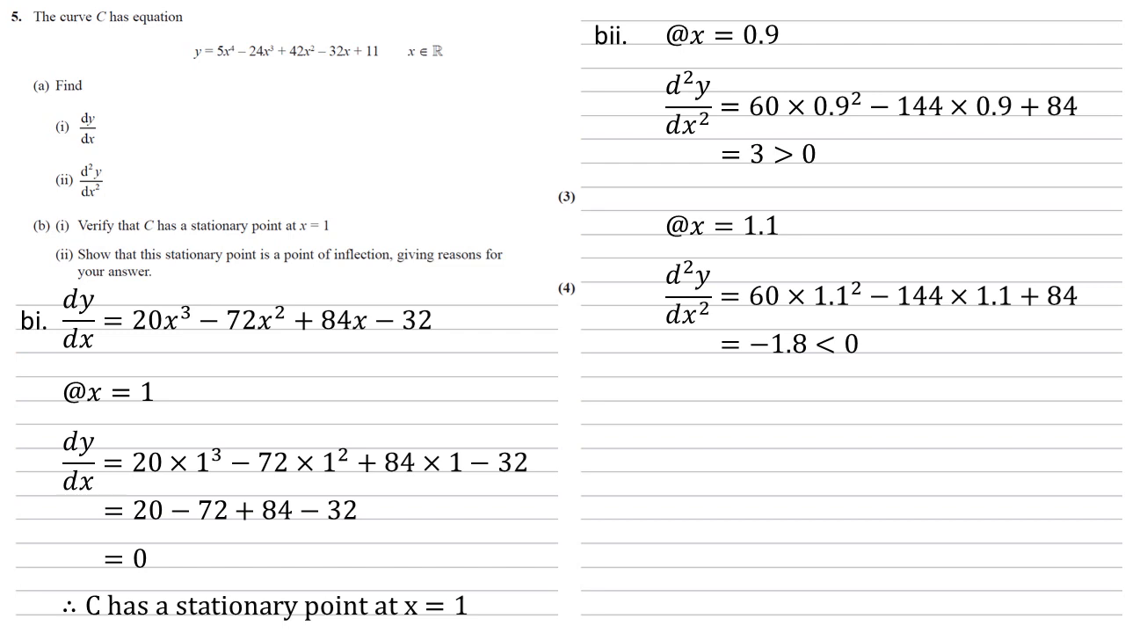
text(Change of sign, hence point of inflection)
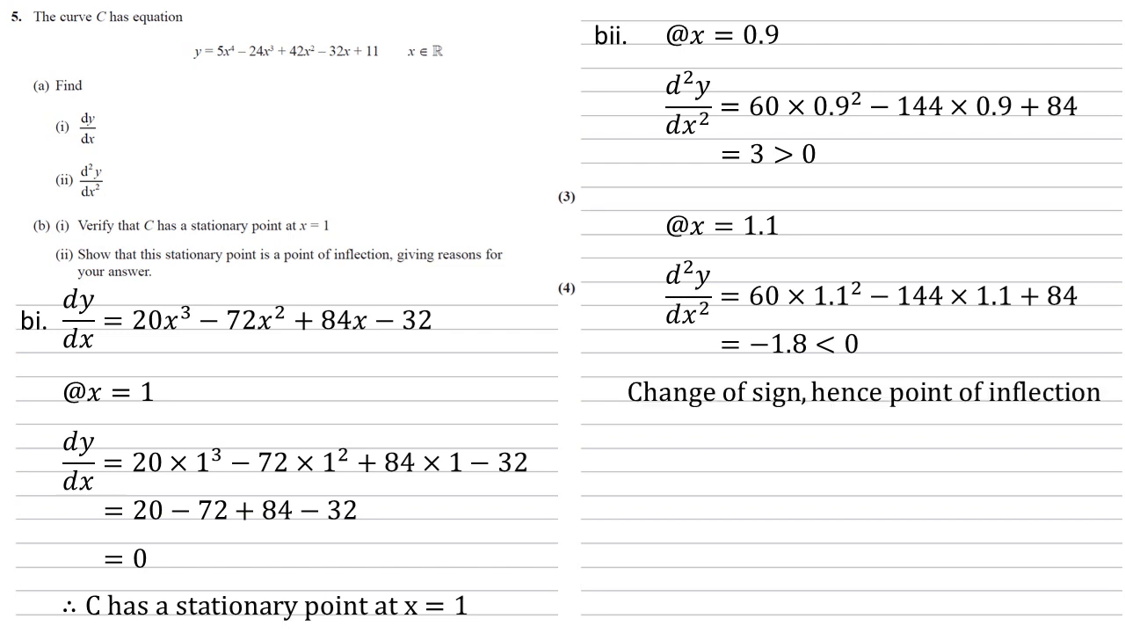